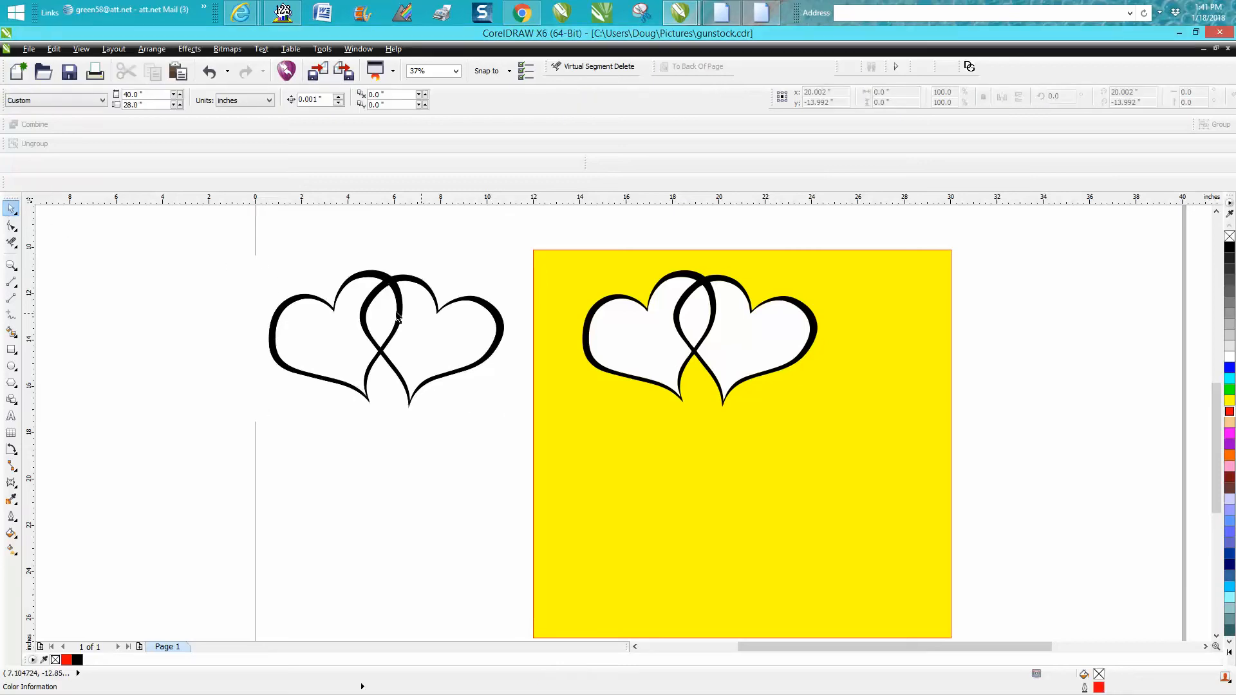
- Zoom in on the top heart edges, zoom back out, and select the traced hearts on the square
{"action": "left_click", "coordinate": [11, 264]}
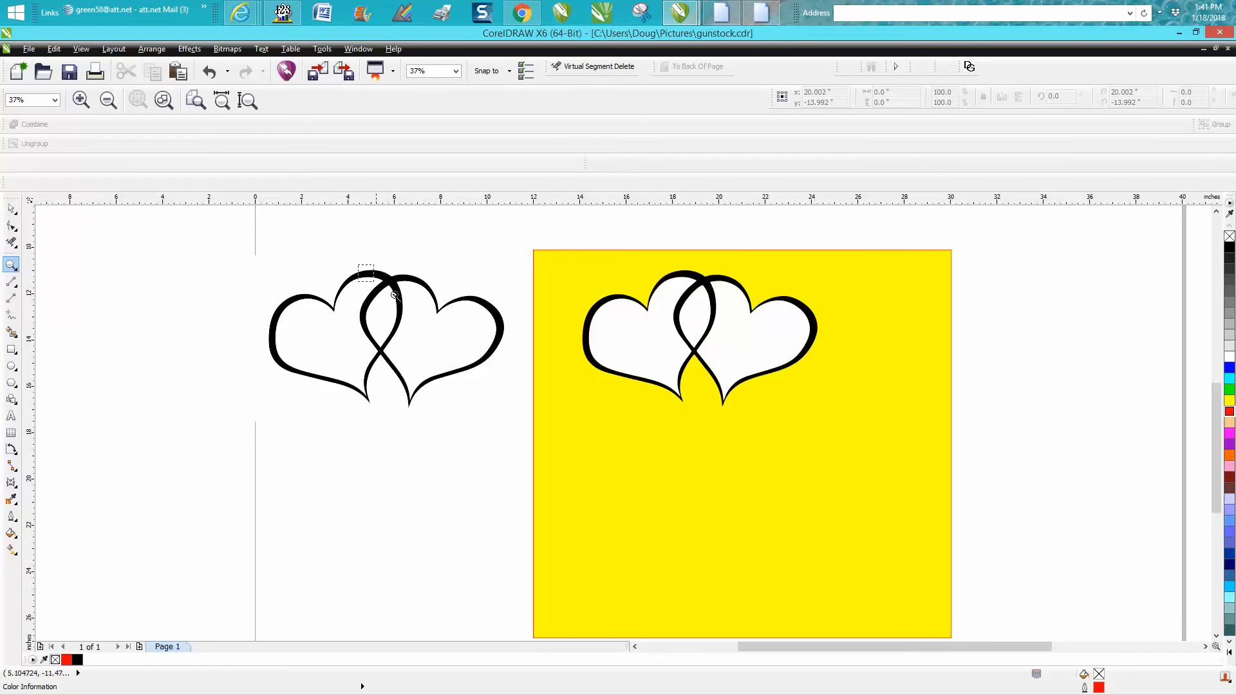
{"action": "left_click", "coordinate": [394, 296]}
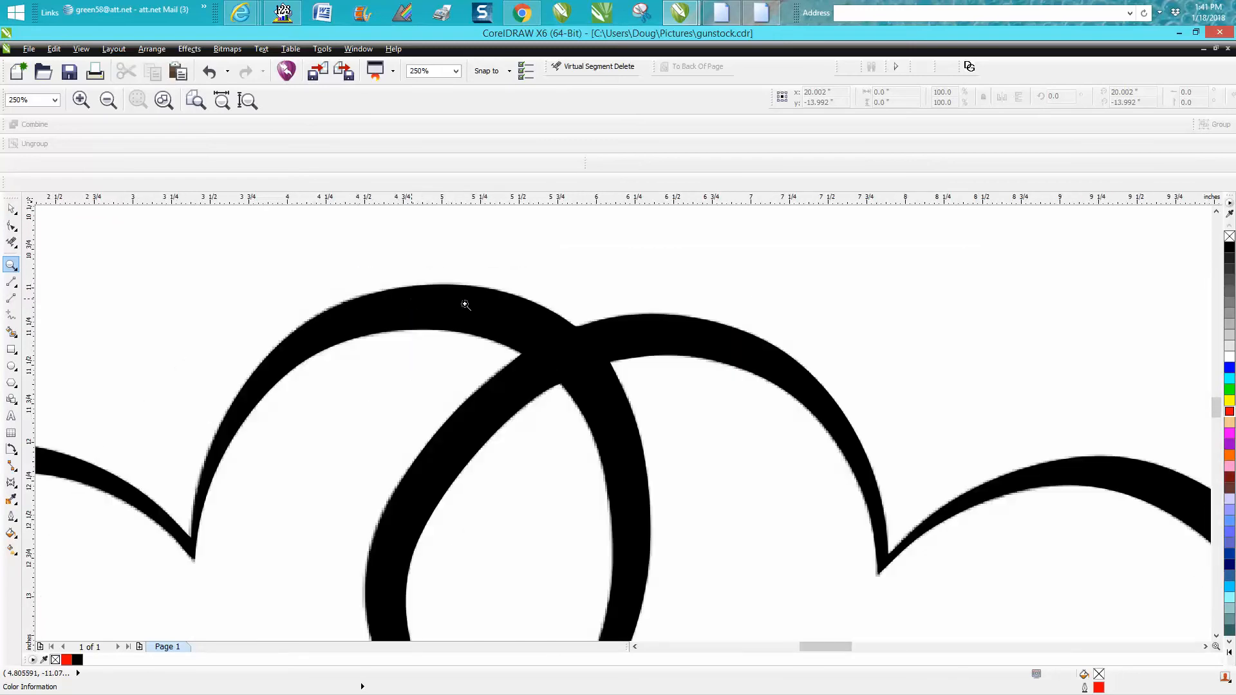
{"action": "left_click", "coordinate": [465, 305]}
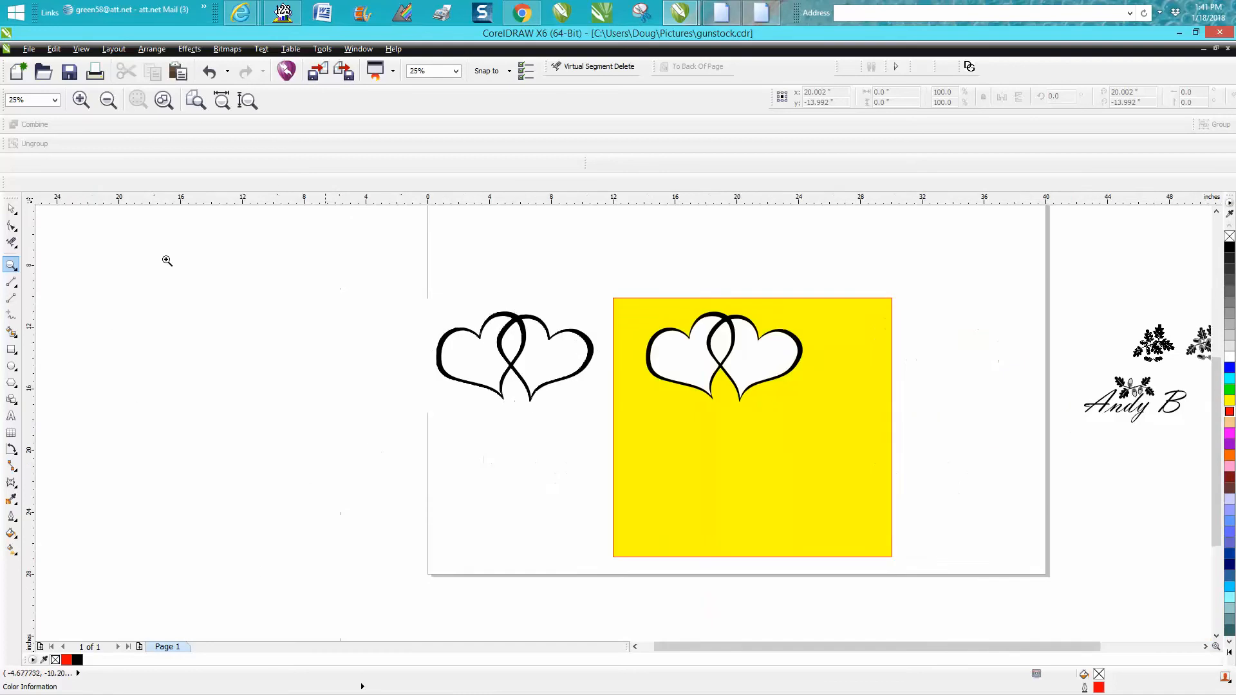
{"action": "left_click", "coordinate": [10, 207]}
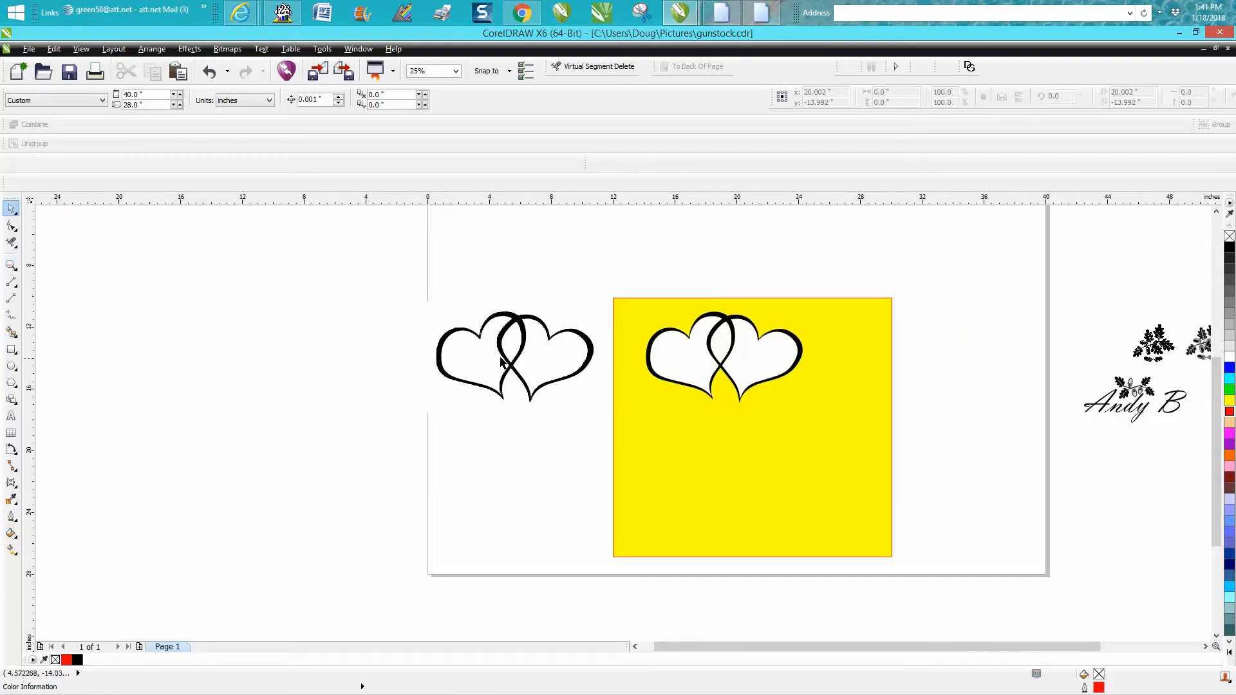
{"action": "mouse_move", "coordinate": [803, 366]}
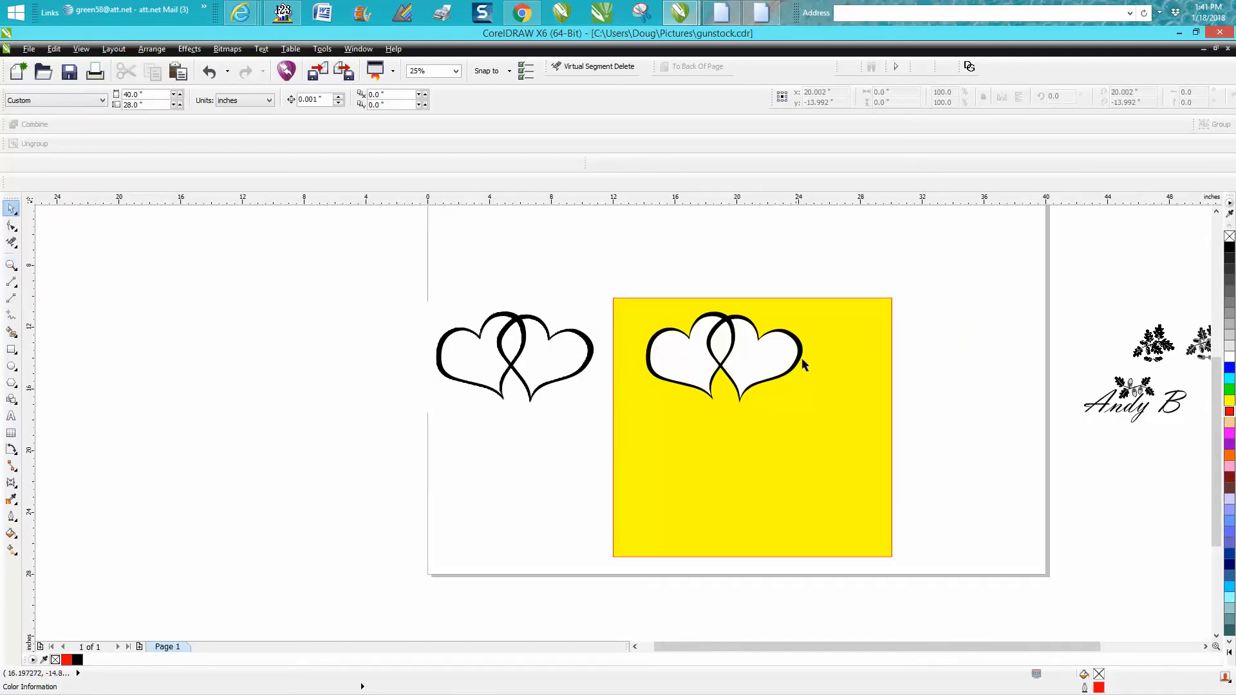
{"action": "mouse_move", "coordinate": [724, 351]}
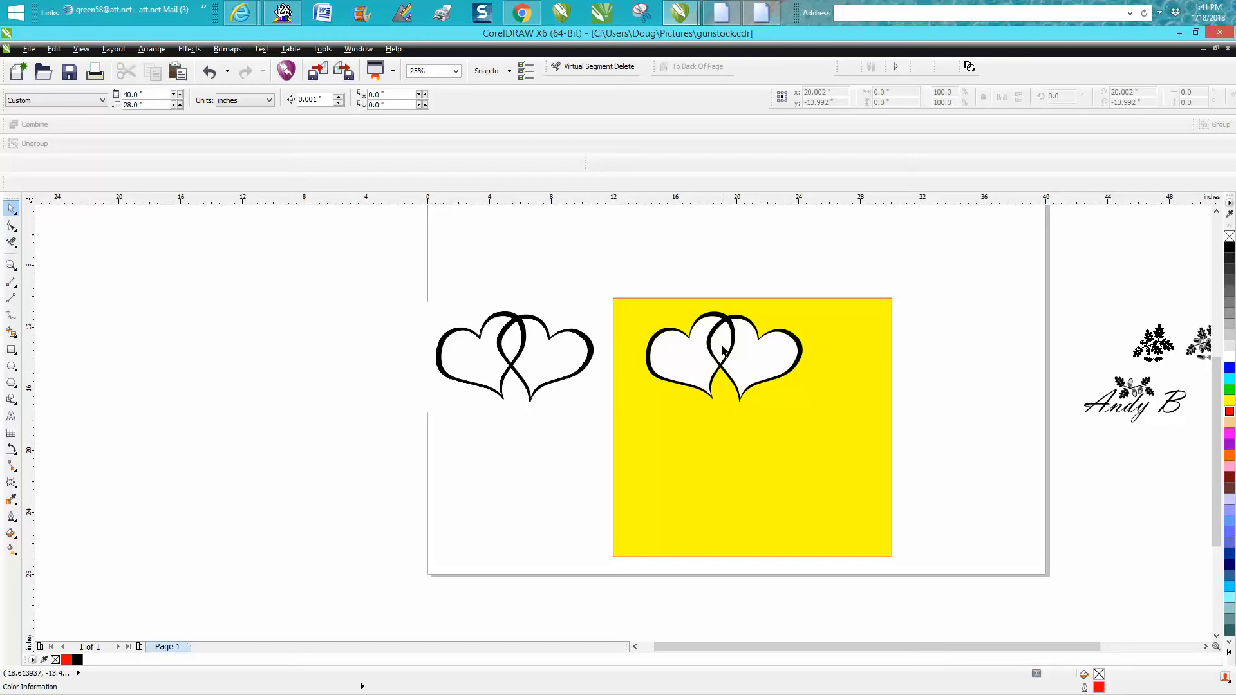
{"action": "left_click", "coordinate": [724, 352]}
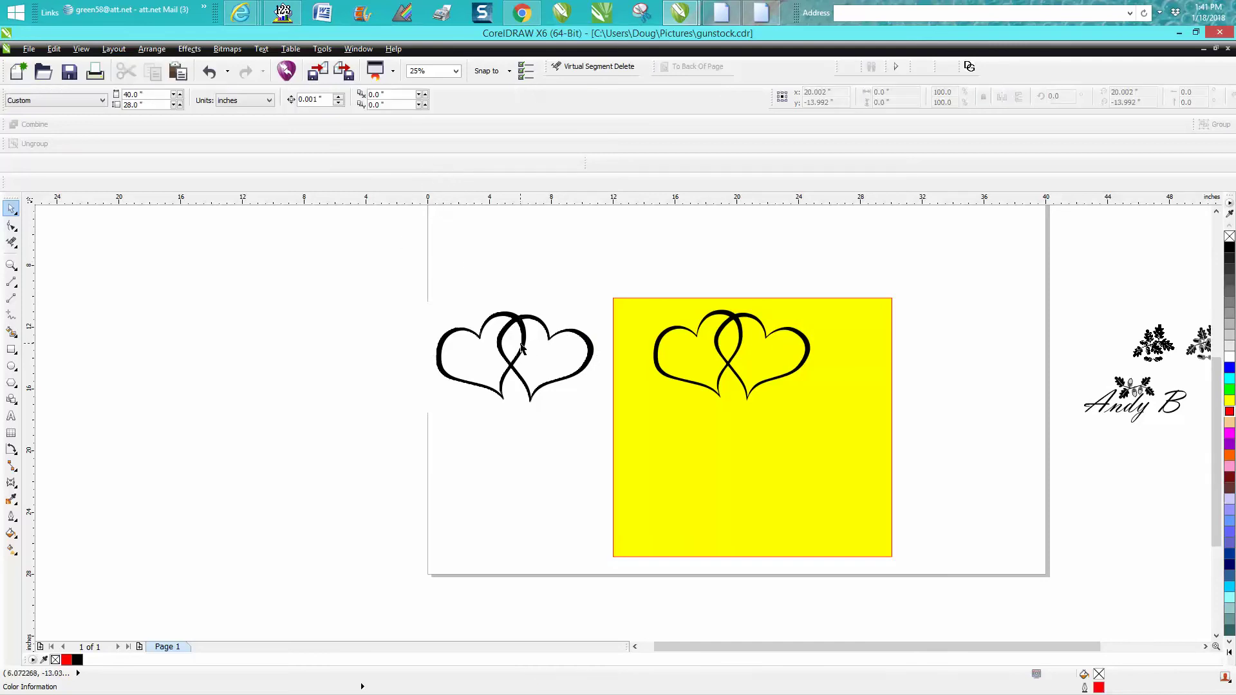
- Select the grayscale double-heart bitmap and show its Outline Trace style options
{"action": "left_click", "coordinate": [520, 348]}
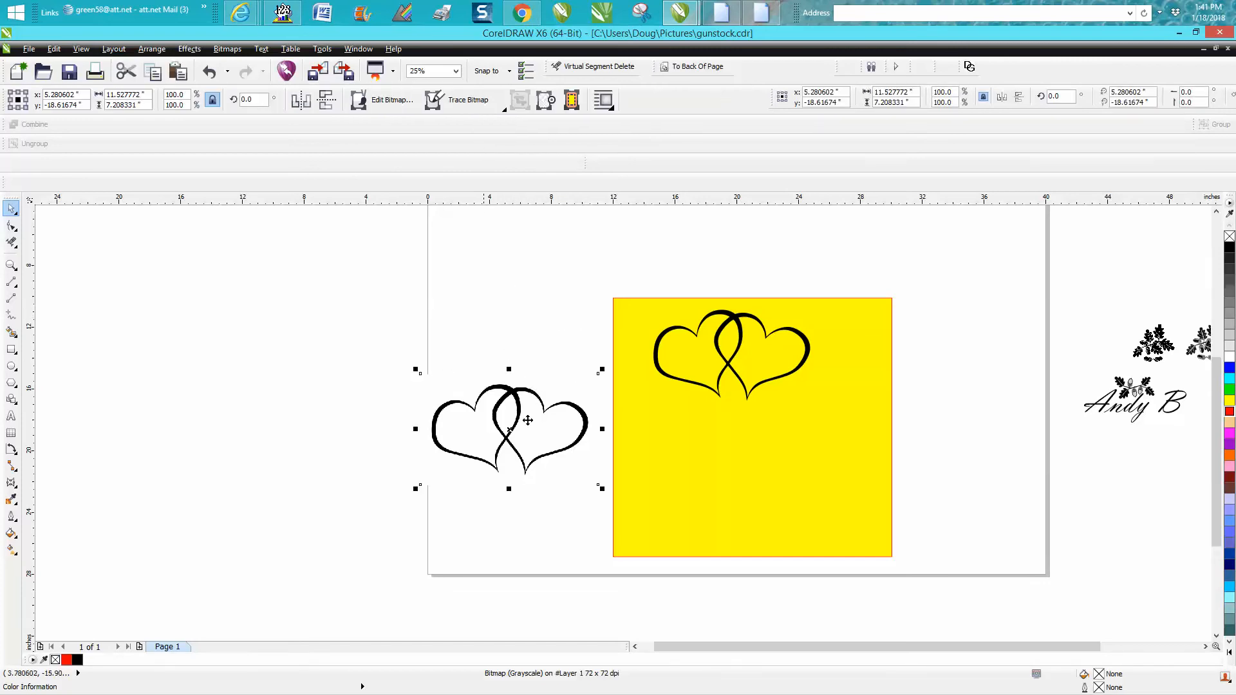
{"action": "left_click", "coordinate": [468, 100]}
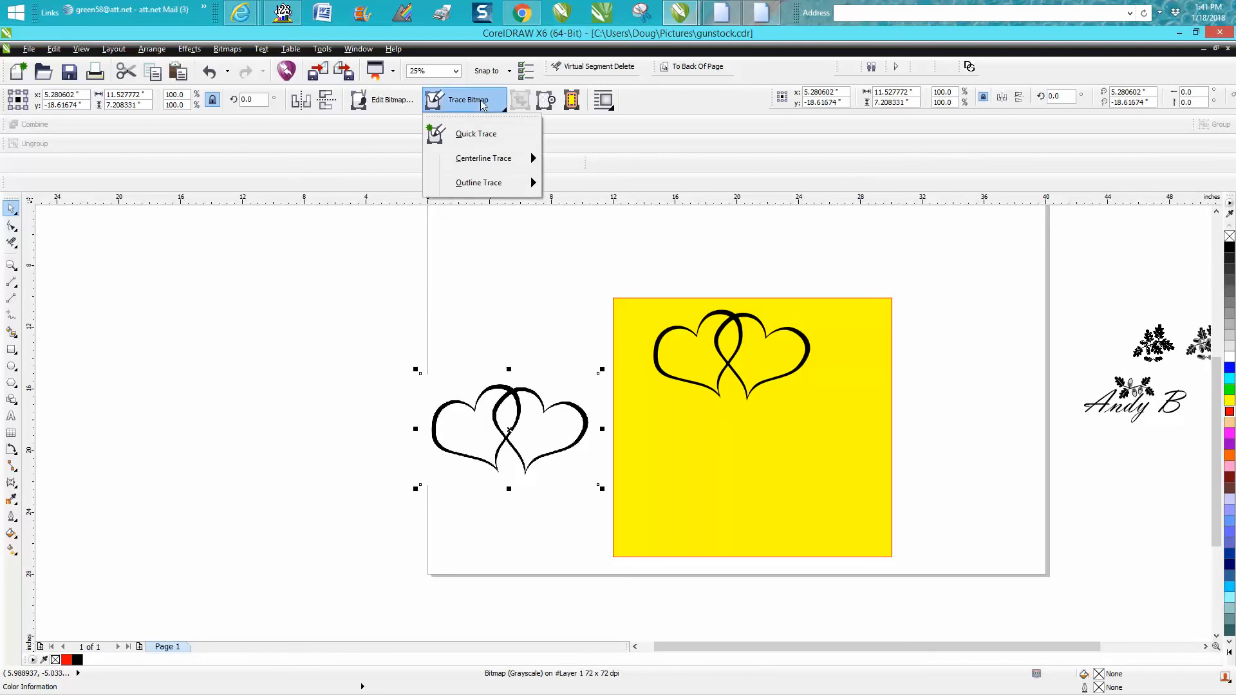
{"action": "mouse_move", "coordinate": [478, 183]}
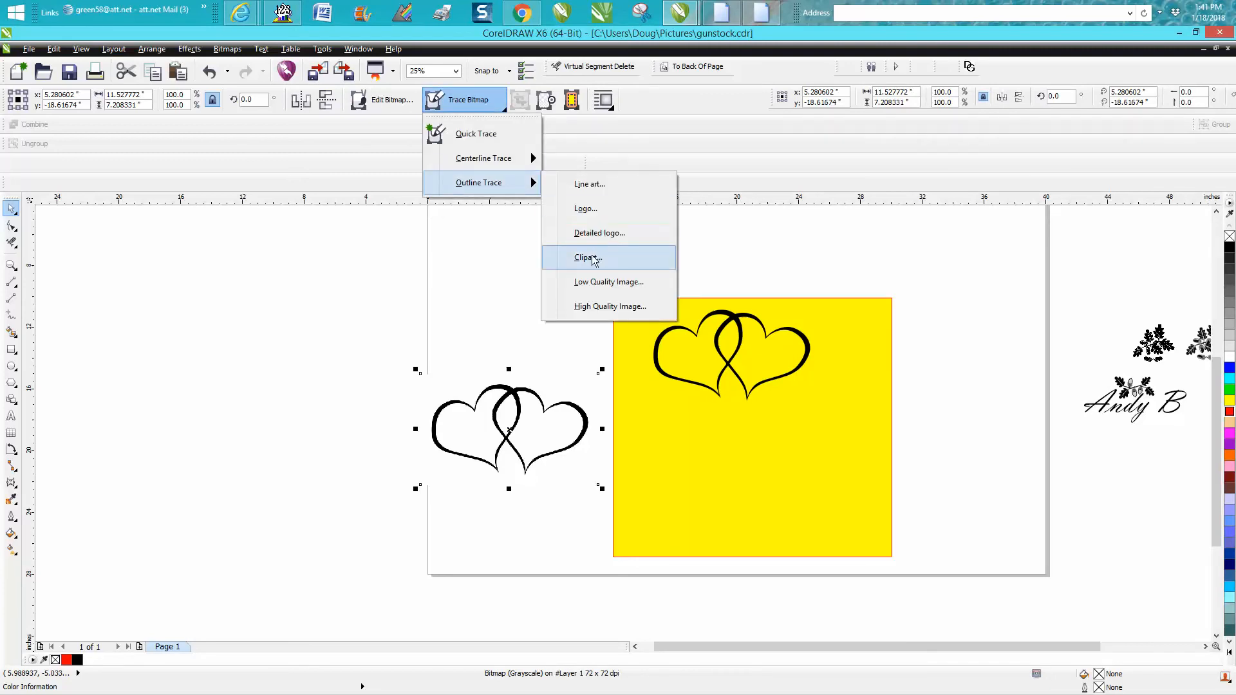
- Trace the bitmap as Clipart, removing the background colour from the entire image
{"action": "left_click", "coordinate": [583, 258]}
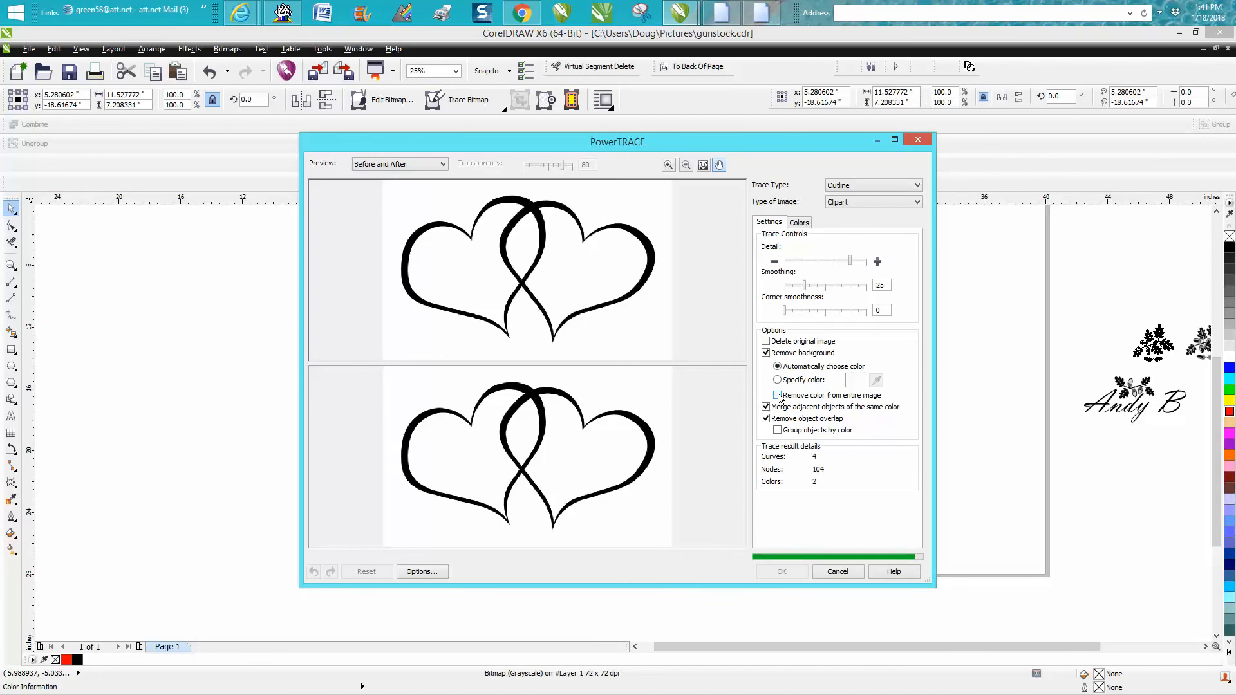
{"action": "left_click", "coordinate": [777, 395]}
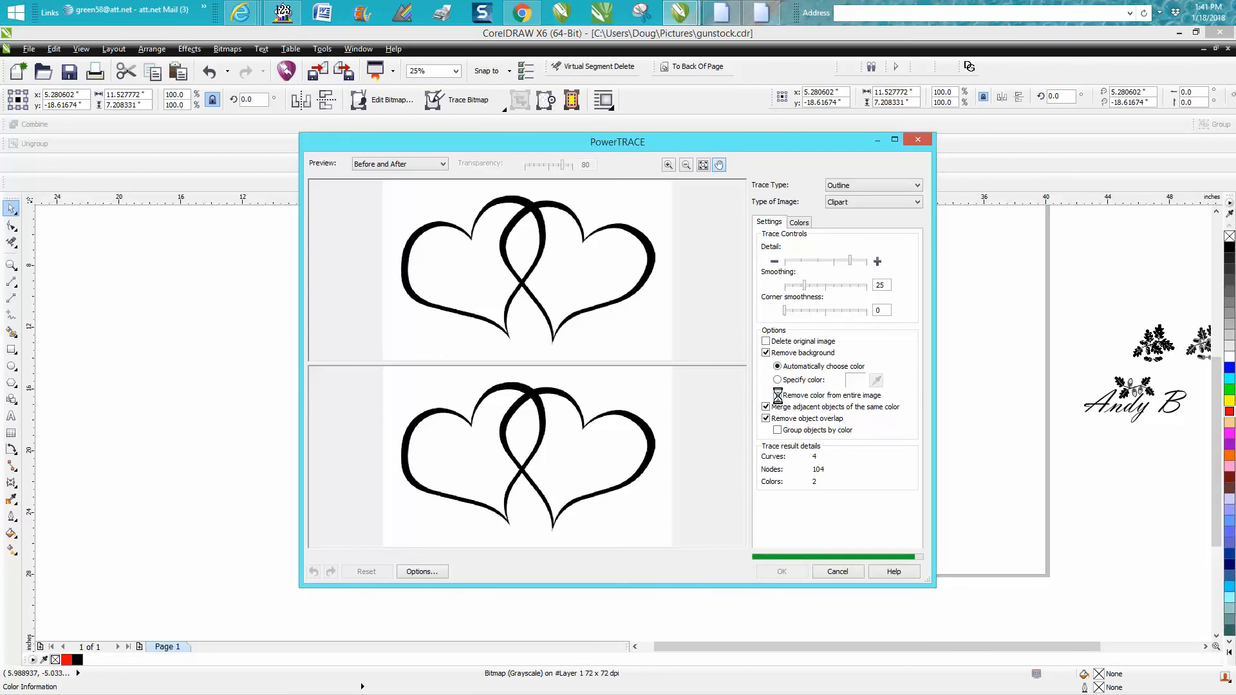
{"action": "left_click", "coordinate": [777, 395]}
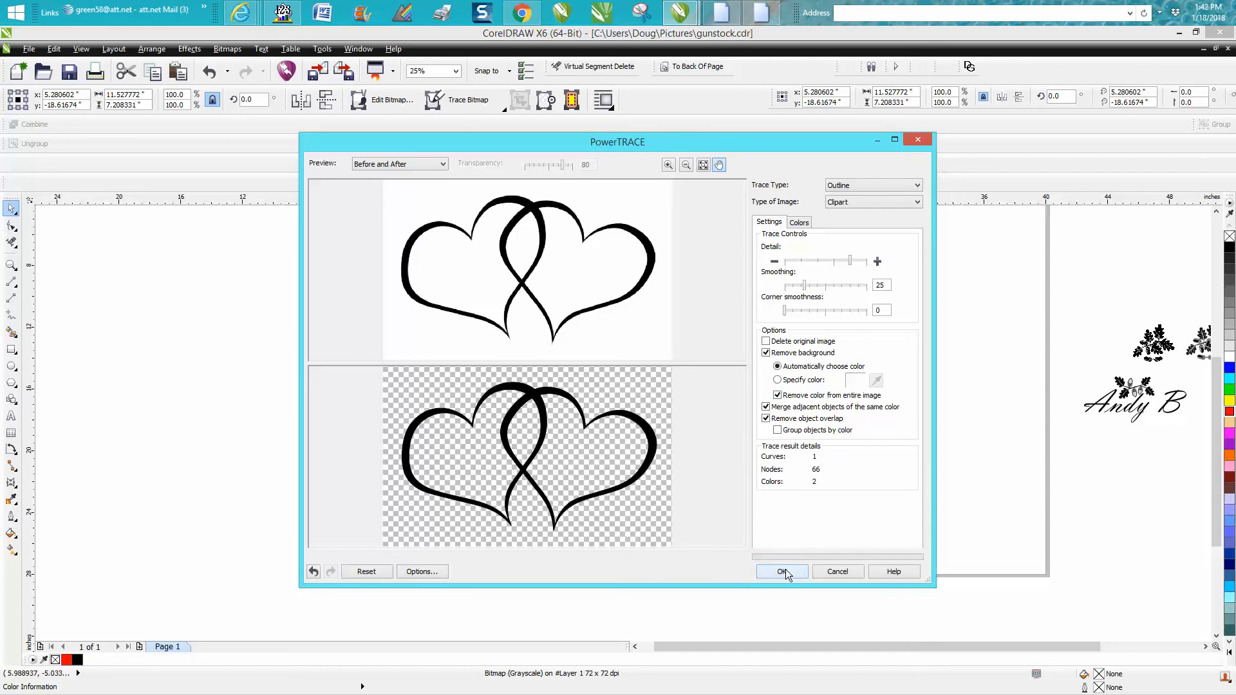
{"action": "left_click", "coordinate": [782, 572]}
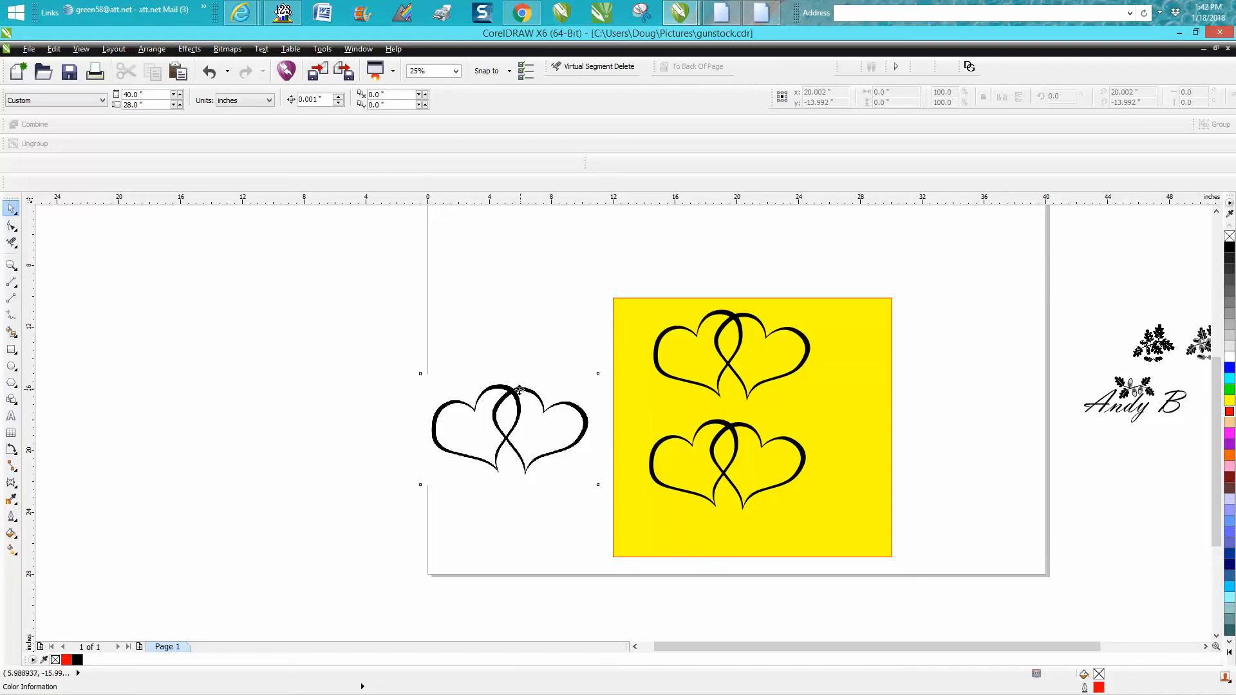
- Reopen PowerTRACE on the heart bitmap using Outline Trace > Clipart
{"action": "left_click", "coordinate": [464, 100]}
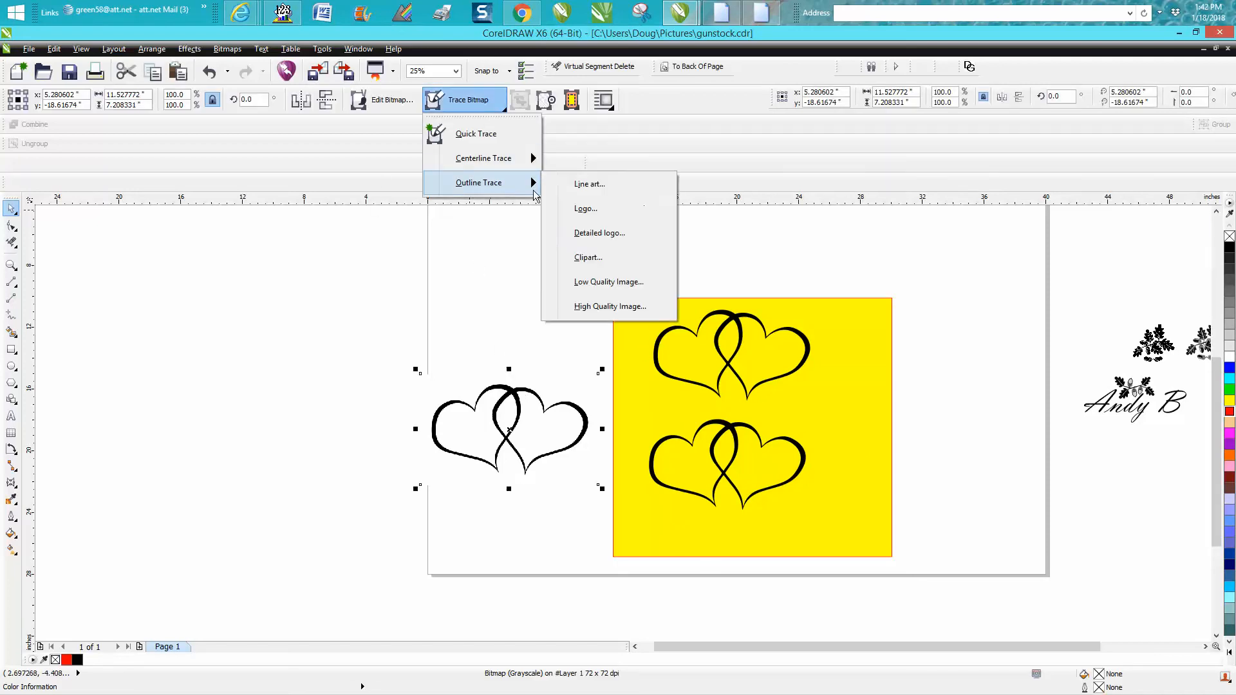
{"action": "mouse_move", "coordinate": [597, 260]}
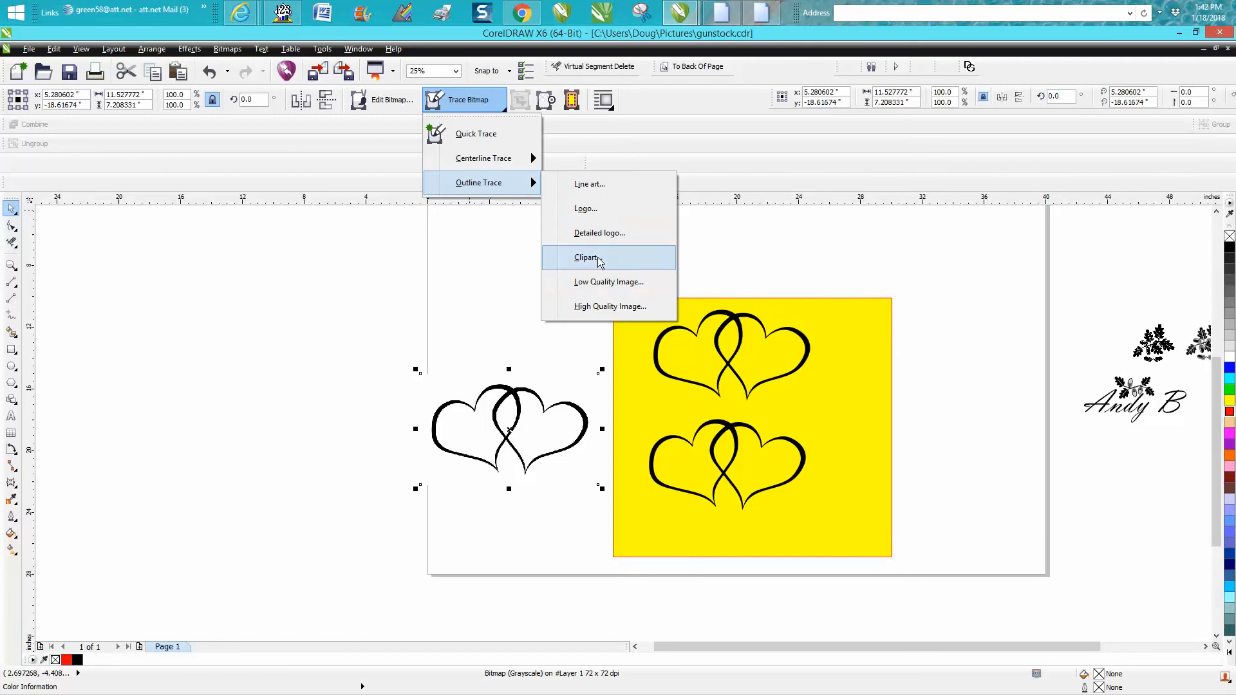
{"action": "left_click", "coordinate": [586, 257]}
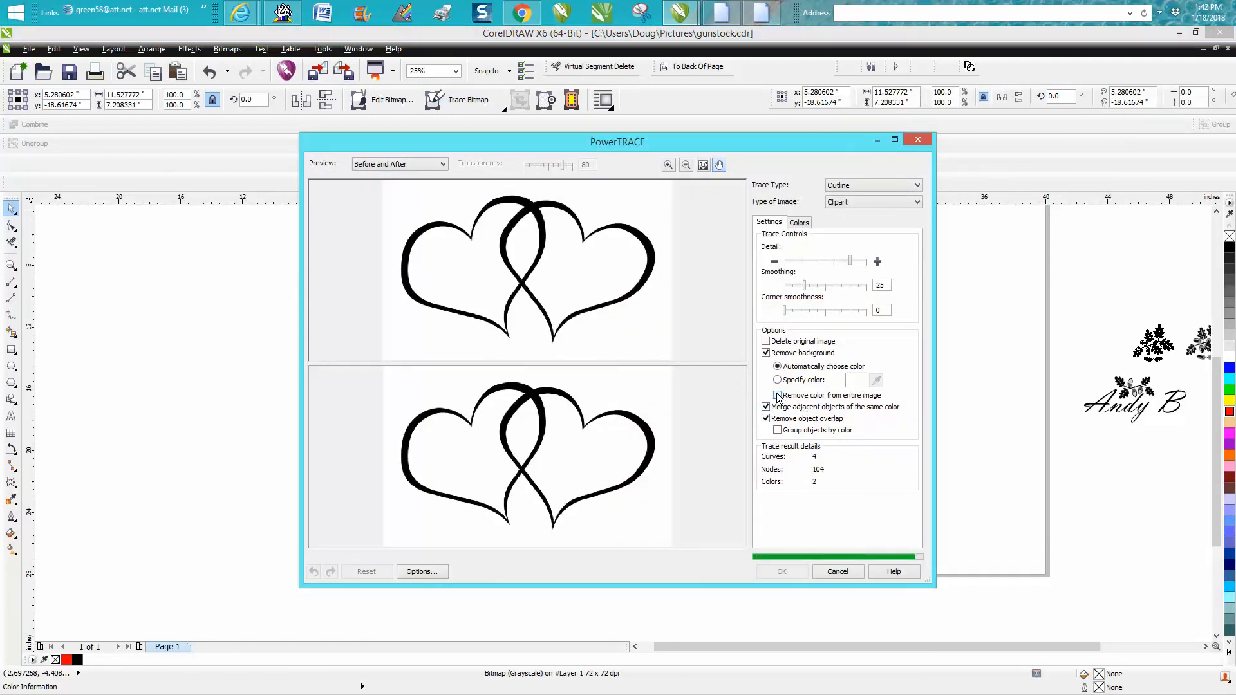
- Retrace with a specified white colour removed from the entire image, and accept the result
{"action": "left_click", "coordinate": [777, 395]}
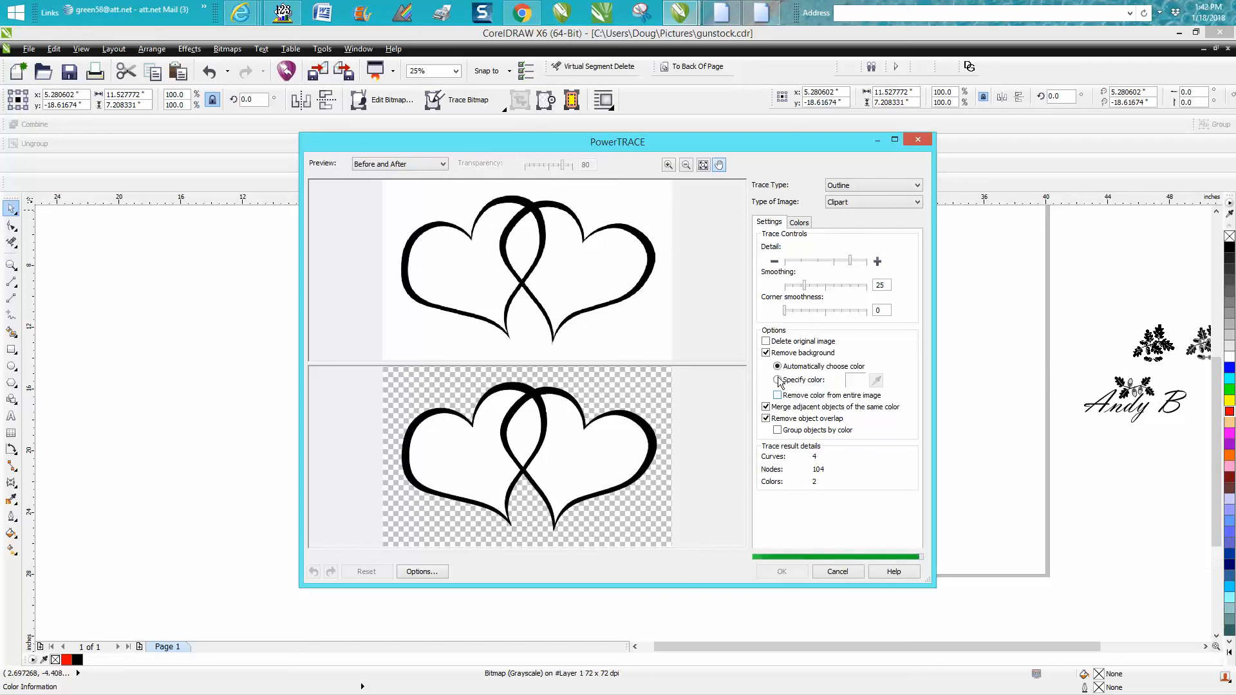
{"action": "left_click", "coordinate": [776, 379]}
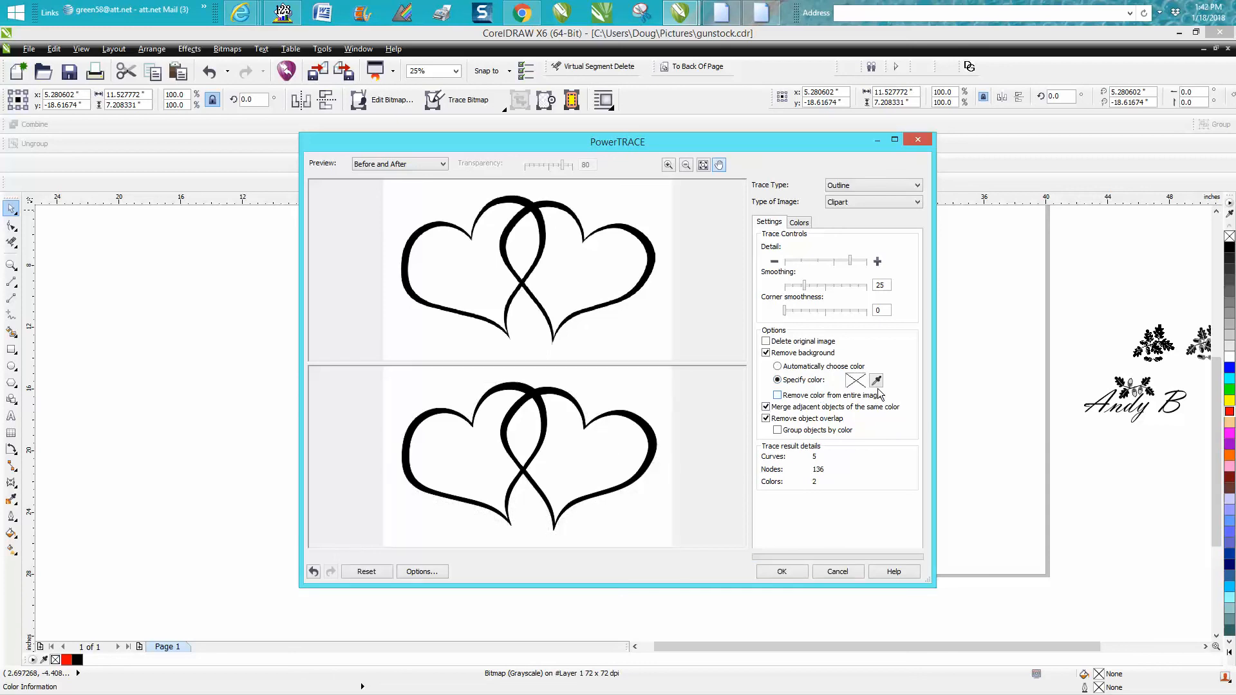
{"action": "mouse_move", "coordinate": [876, 380]}
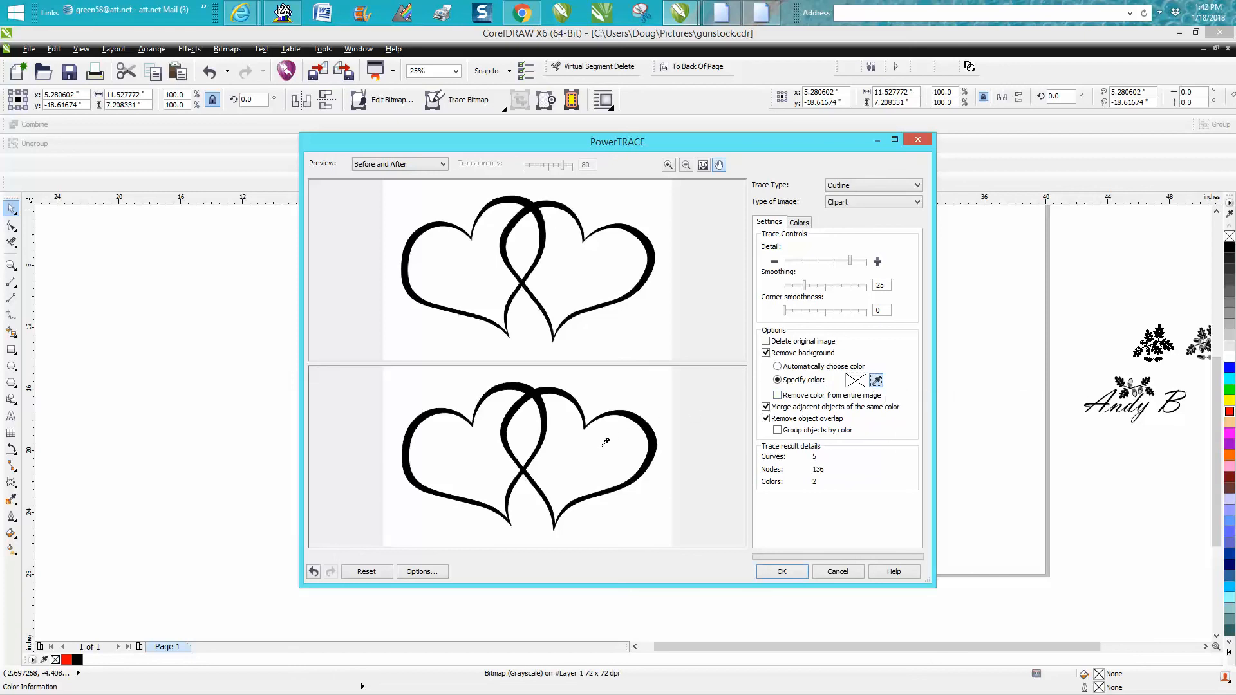
{"action": "mouse_move", "coordinate": [765, 485]}
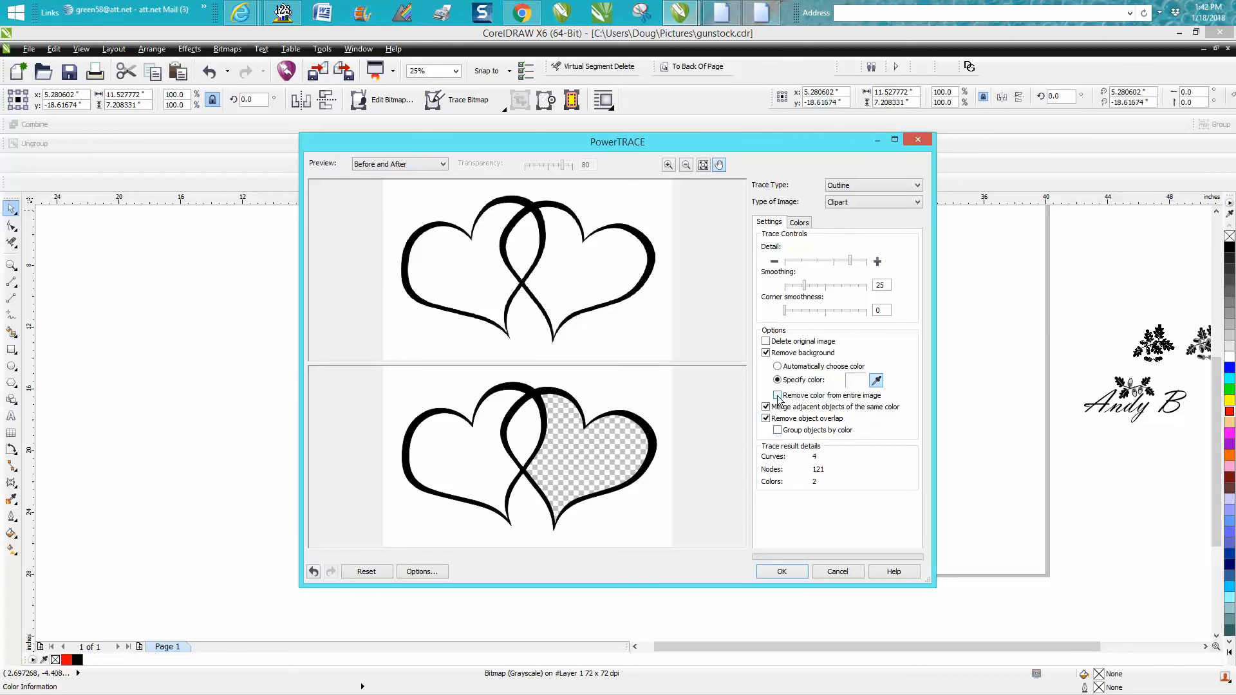
{"action": "left_click", "coordinate": [777, 395]}
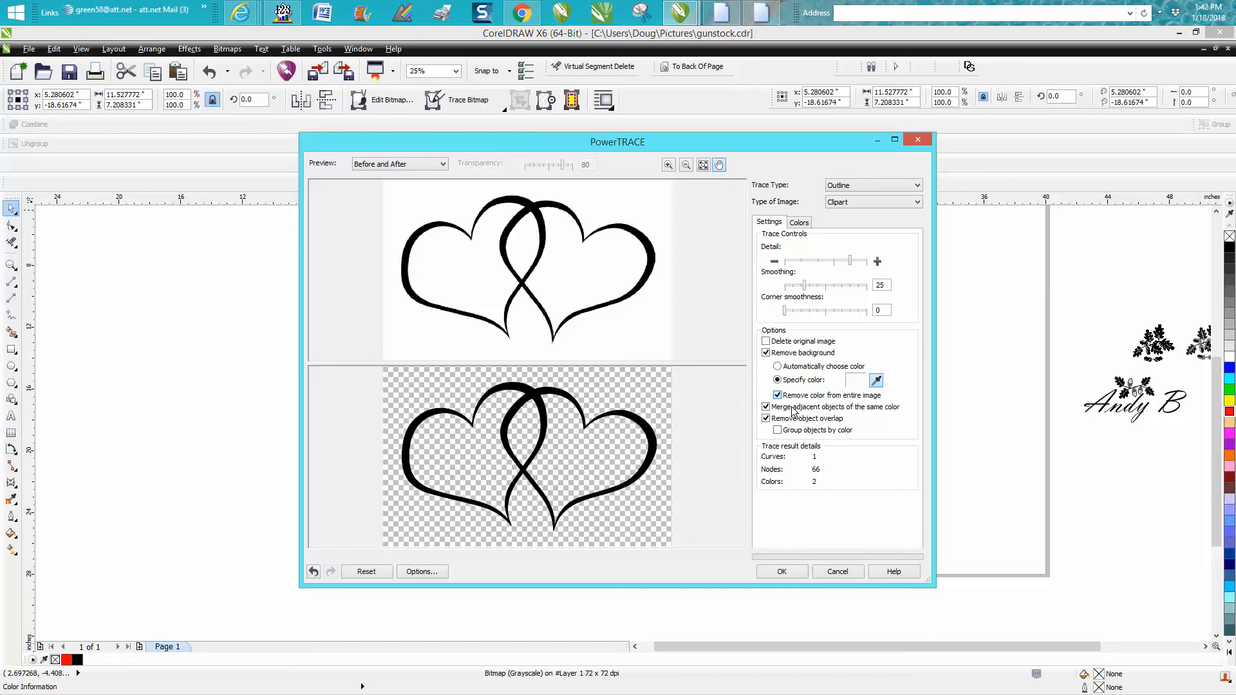
{"action": "left_click", "coordinate": [781, 571]}
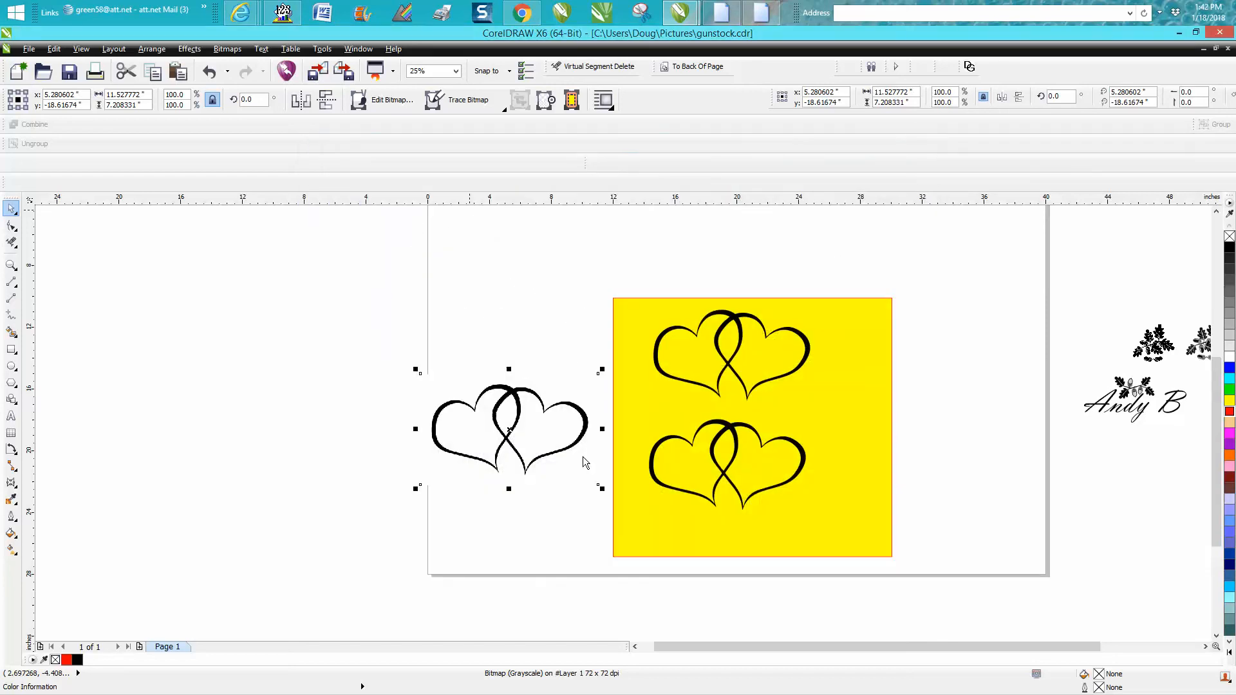